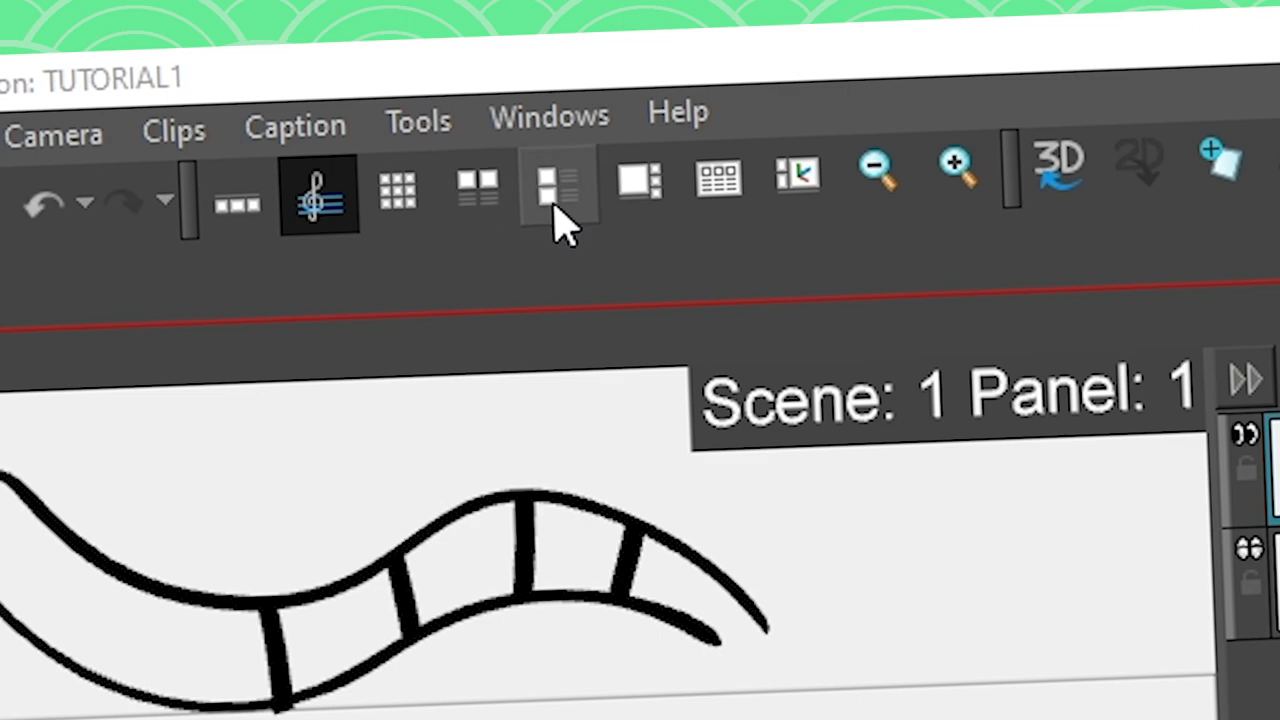
{"action": "mouse_move", "coordinate": [500, 224]}
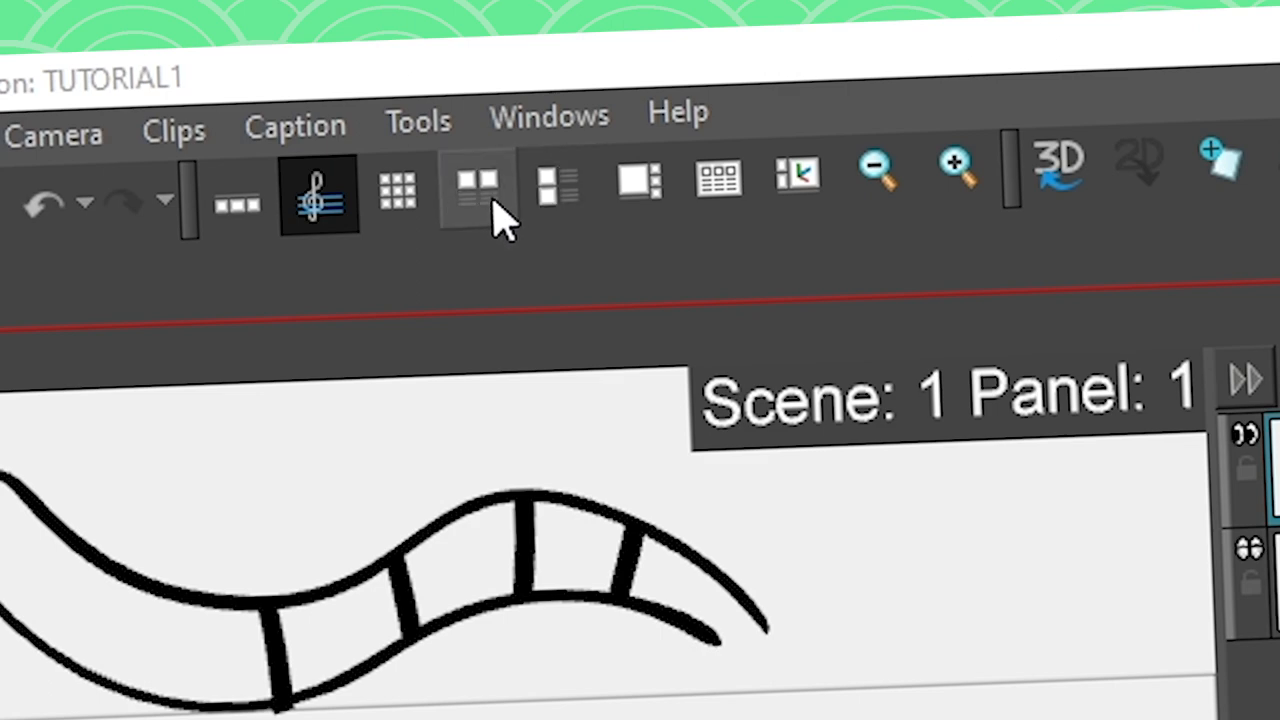
Switch the storyboard from the row layout to the vertical stacked panel layout
{"action": "left_click", "coordinate": [476, 184]}
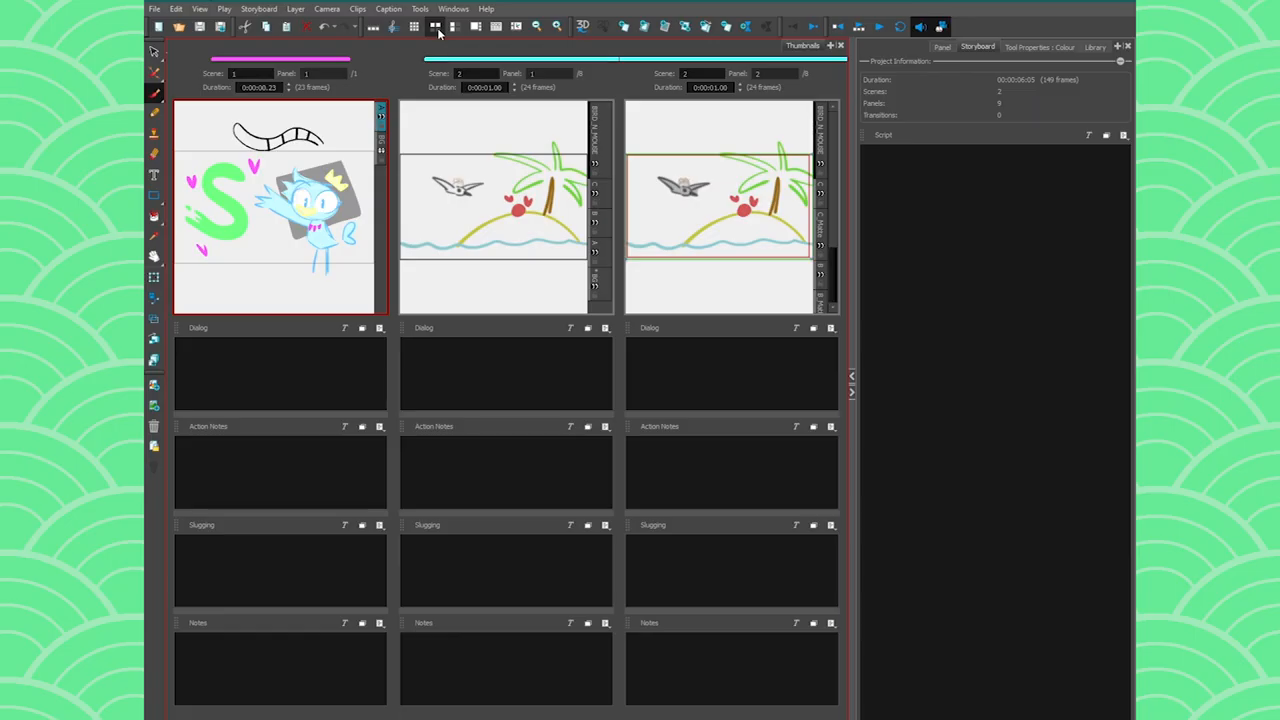
{"action": "left_click", "coordinate": [438, 28]}
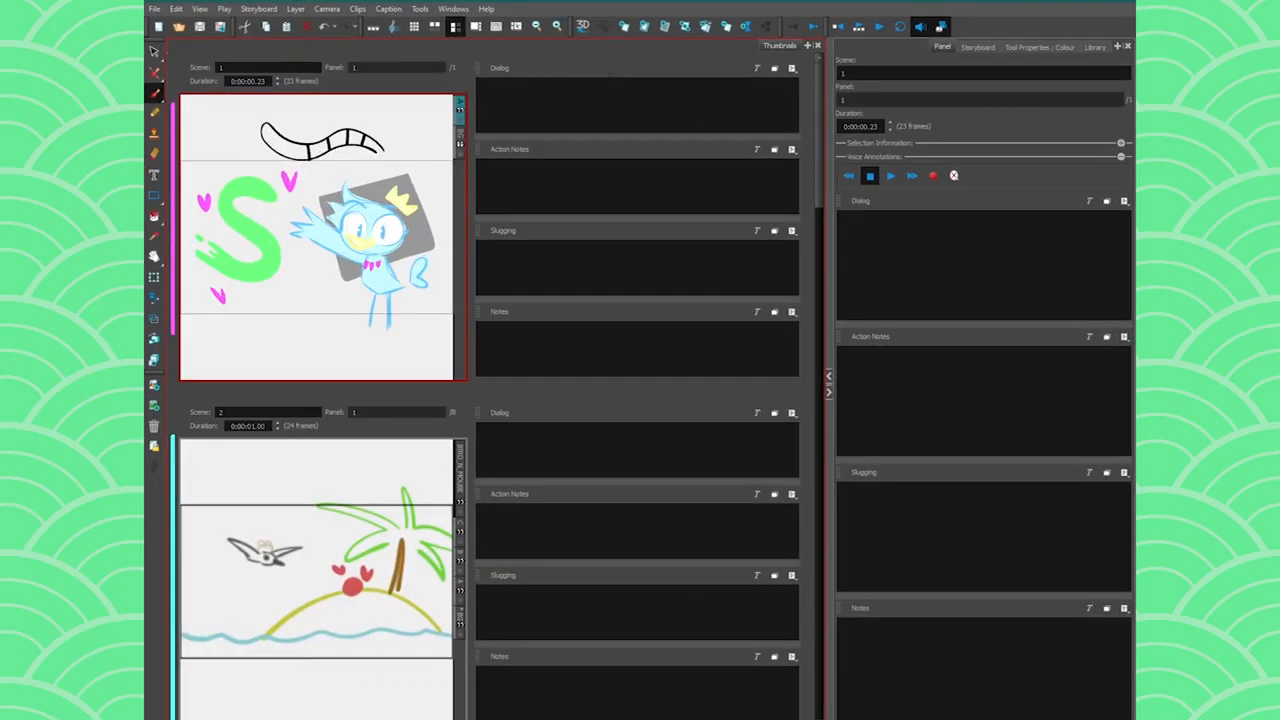
{"action": "mouse_move", "coordinate": [524, 228]}
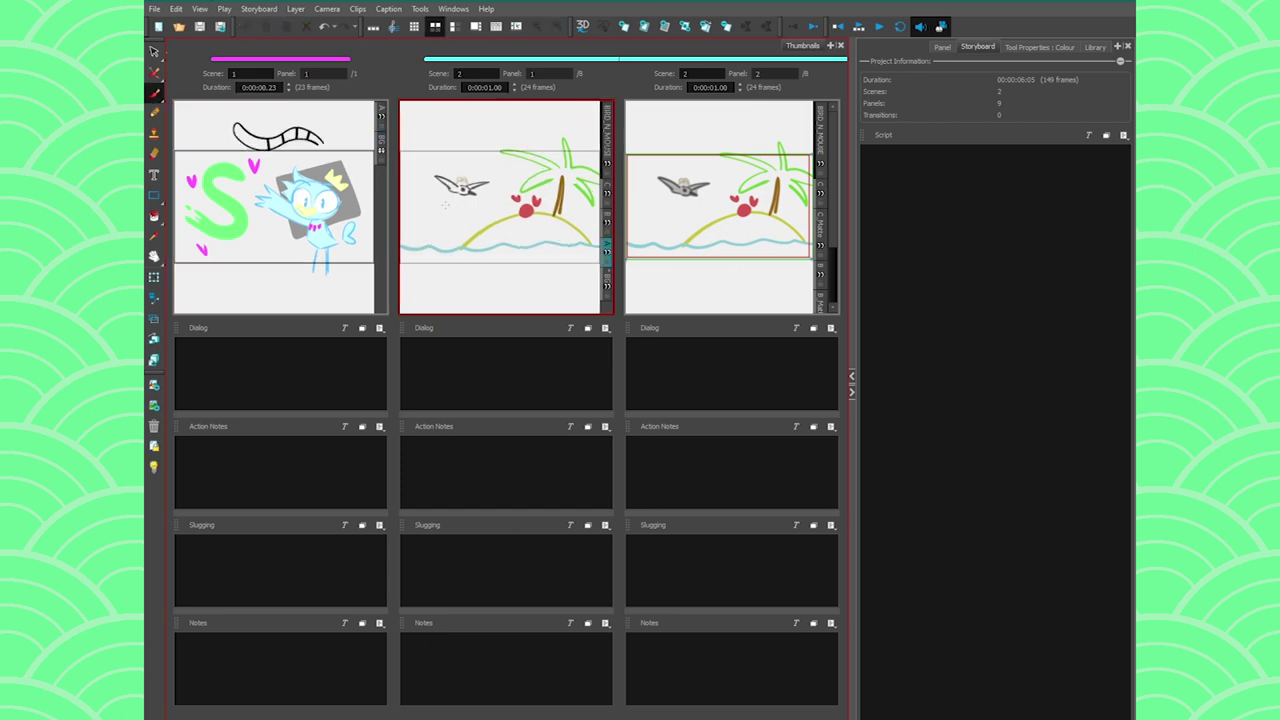
Show the project-wide storyboard information with its empty Script caption
{"action": "left_click_drag", "start_coordinate": [420, 190], "coordinate": [444, 220]}
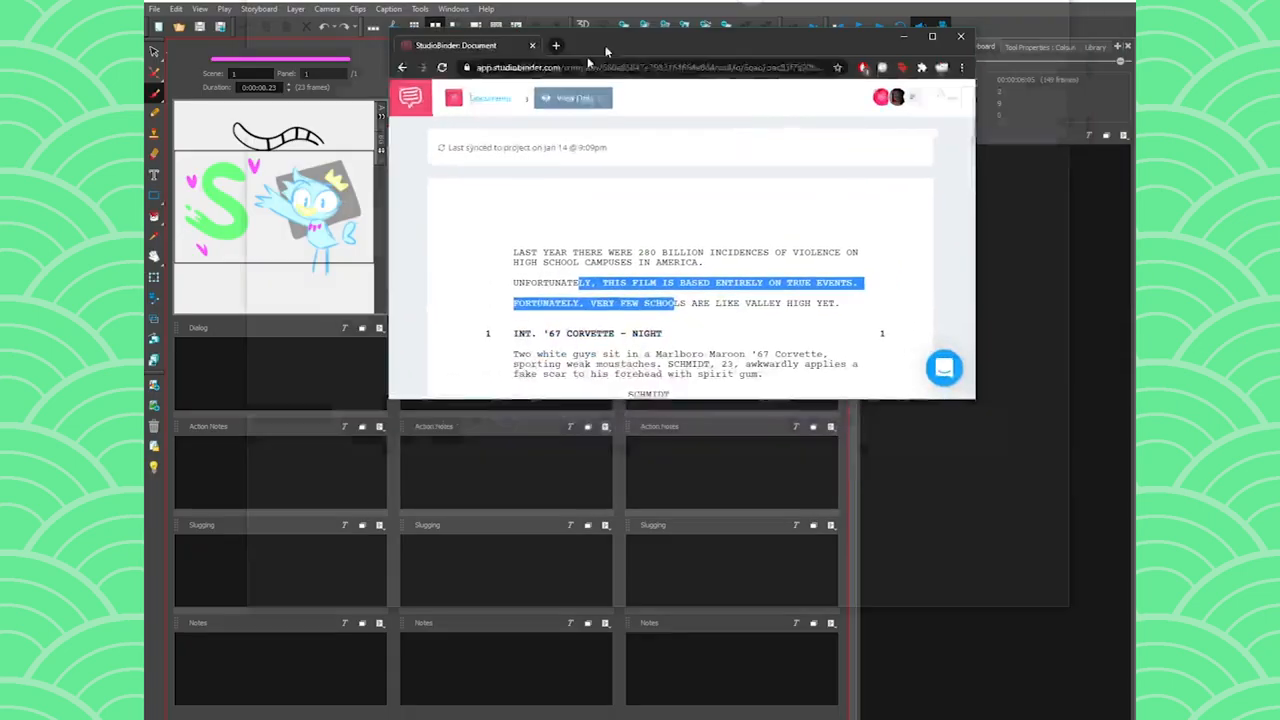
{"action": "left_click", "coordinate": [960, 36]}
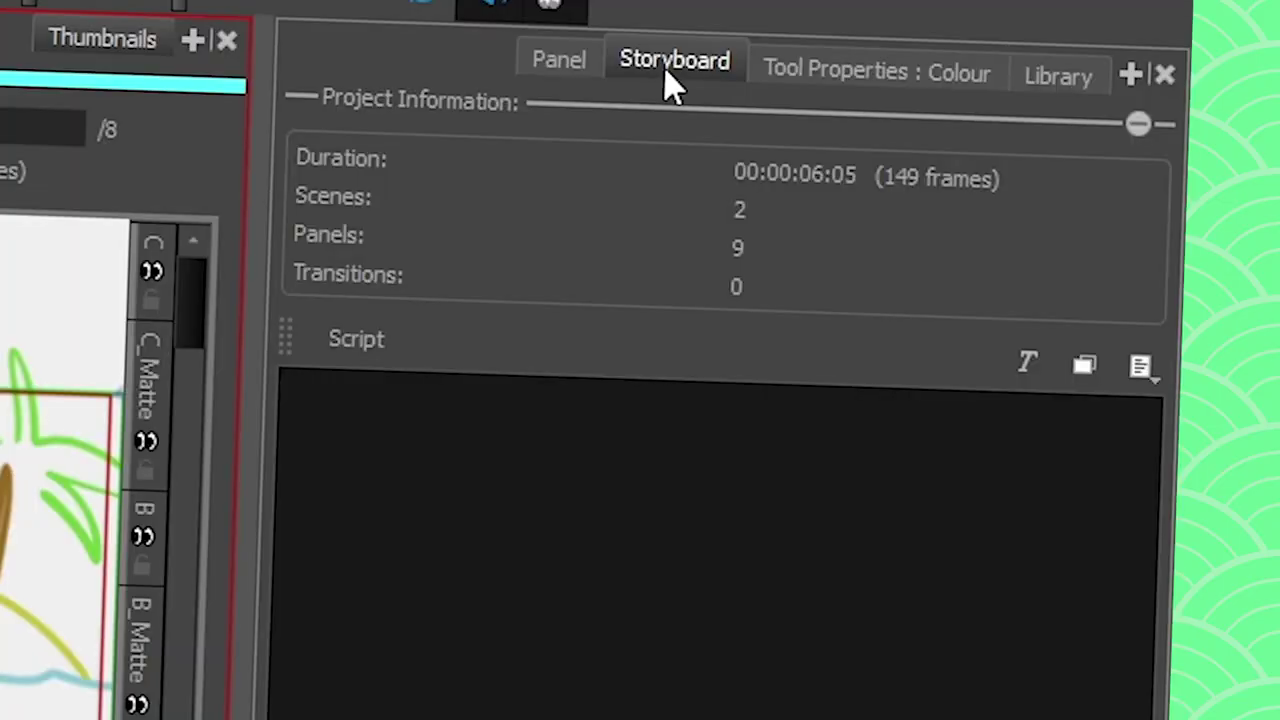
Choose Import Caption from the Script caption's options menu
{"action": "left_click", "coordinate": [1144, 366]}
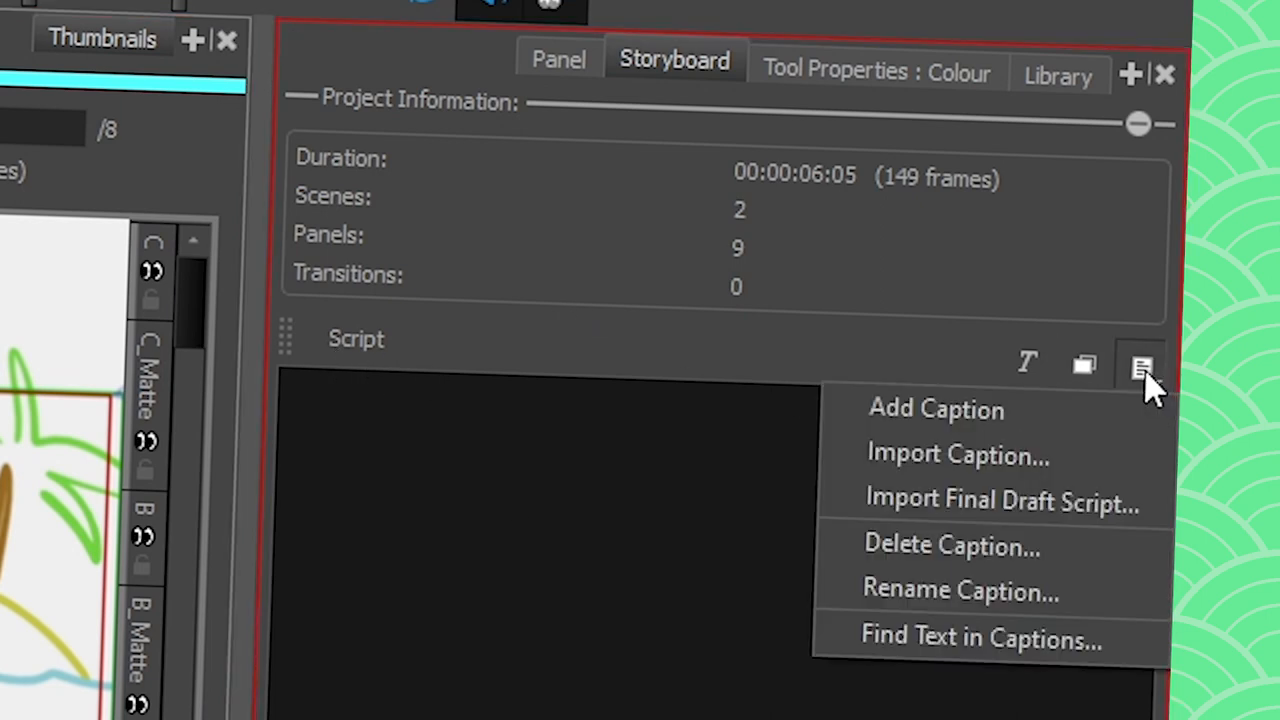
{"action": "mouse_move", "coordinate": [988, 472]}
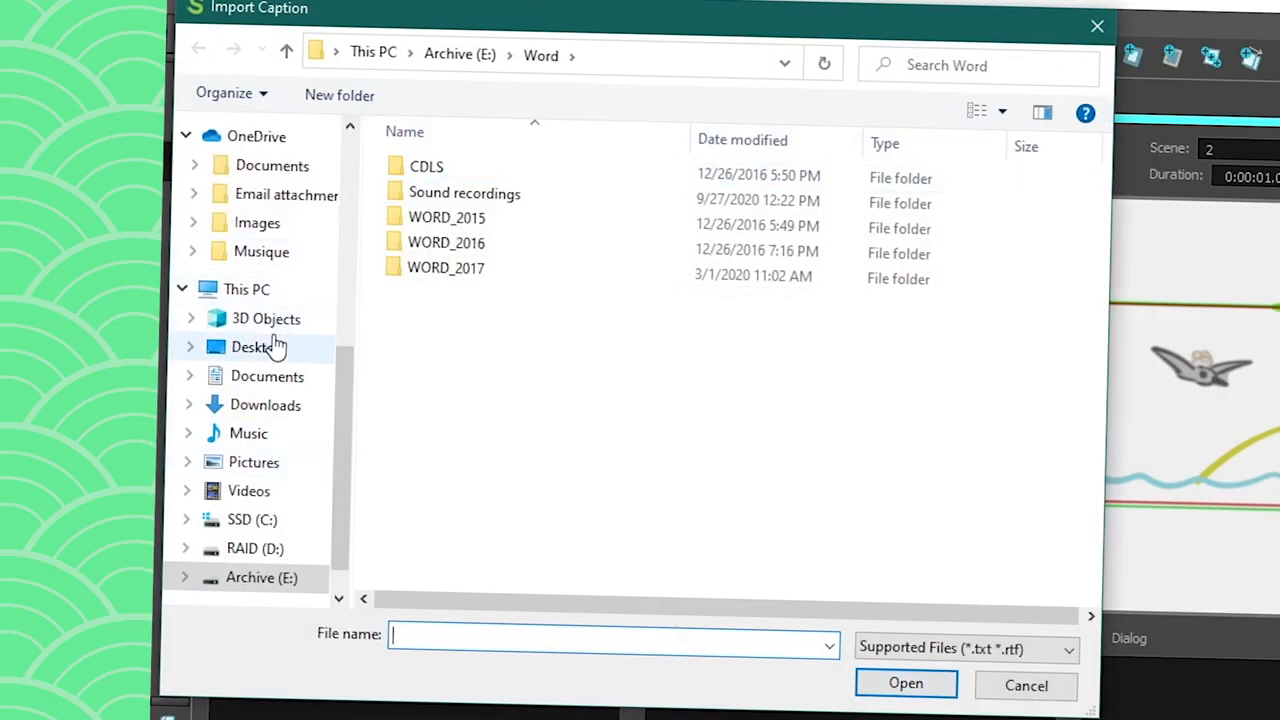
Import SCRFIPT_1.txt from the Desktop into the Script caption
{"action": "left_click", "coordinate": [256, 346]}
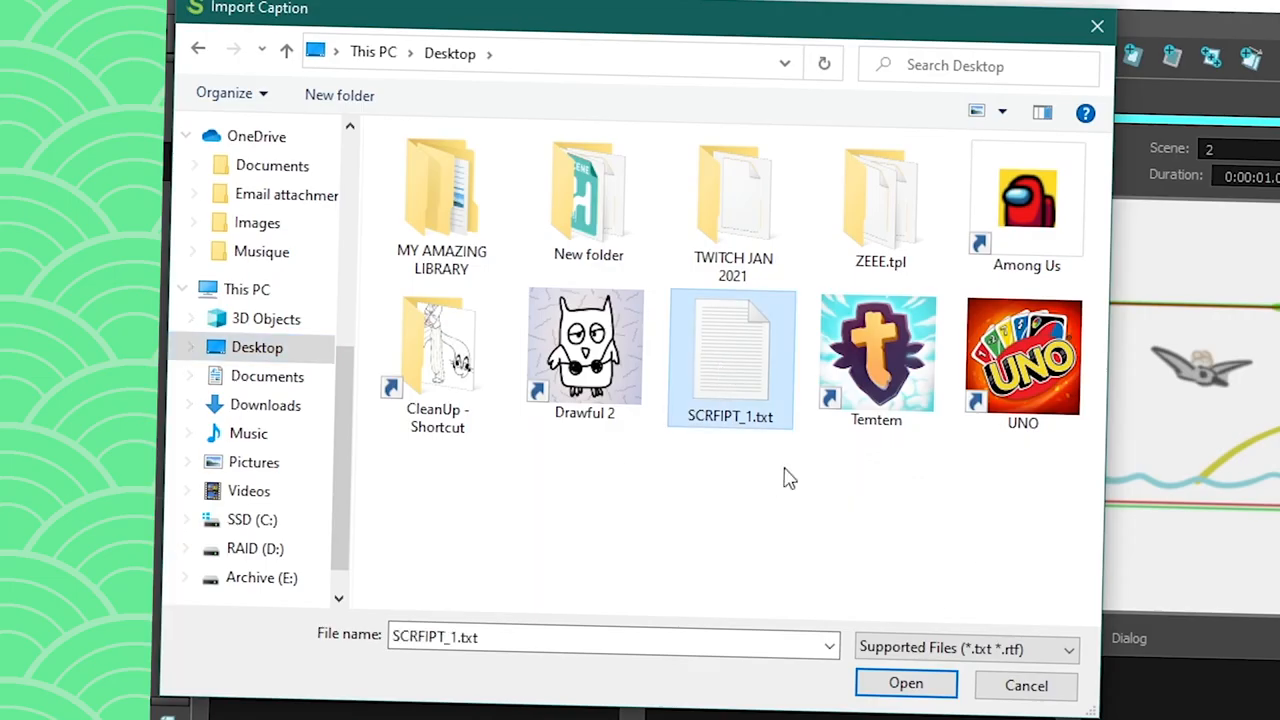
{"action": "left_click", "coordinate": [904, 684]}
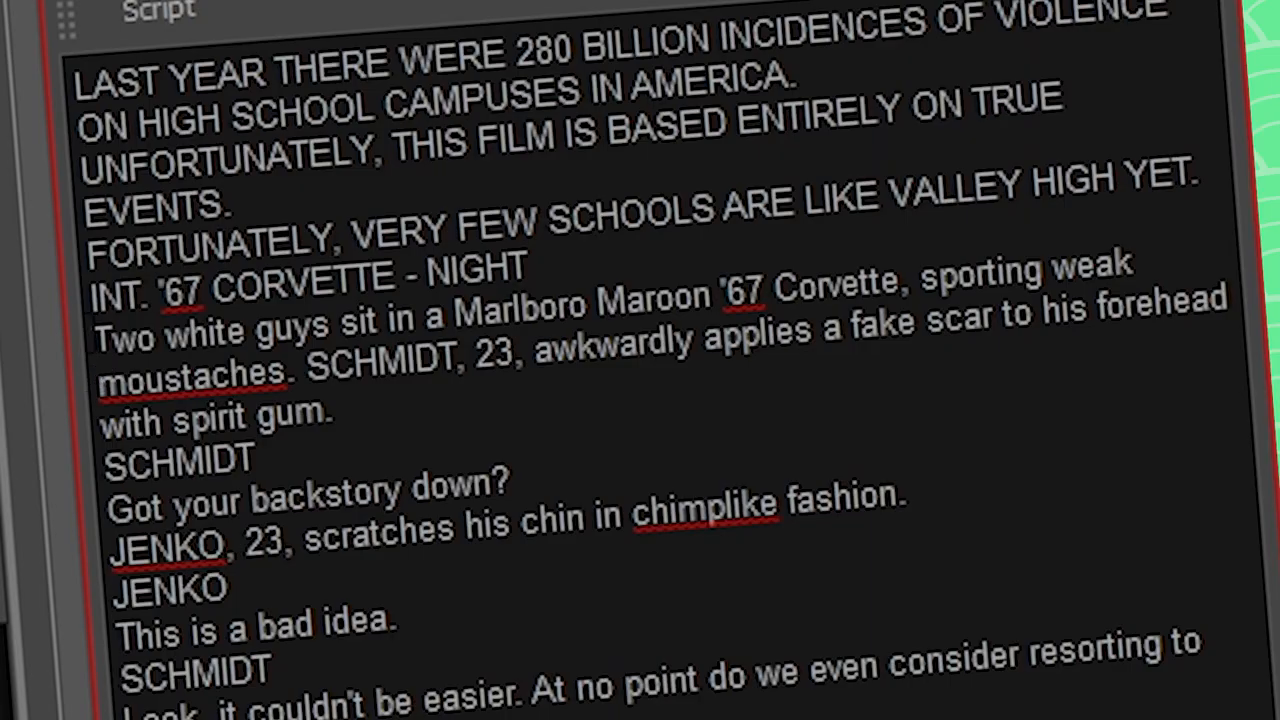
Drag script passages into panel 2's Dialog and Action Notes and panel 3's Dialog
{"action": "left_click_drag", "start_coordinate": [98, 324], "coordinate": [800, 344]}
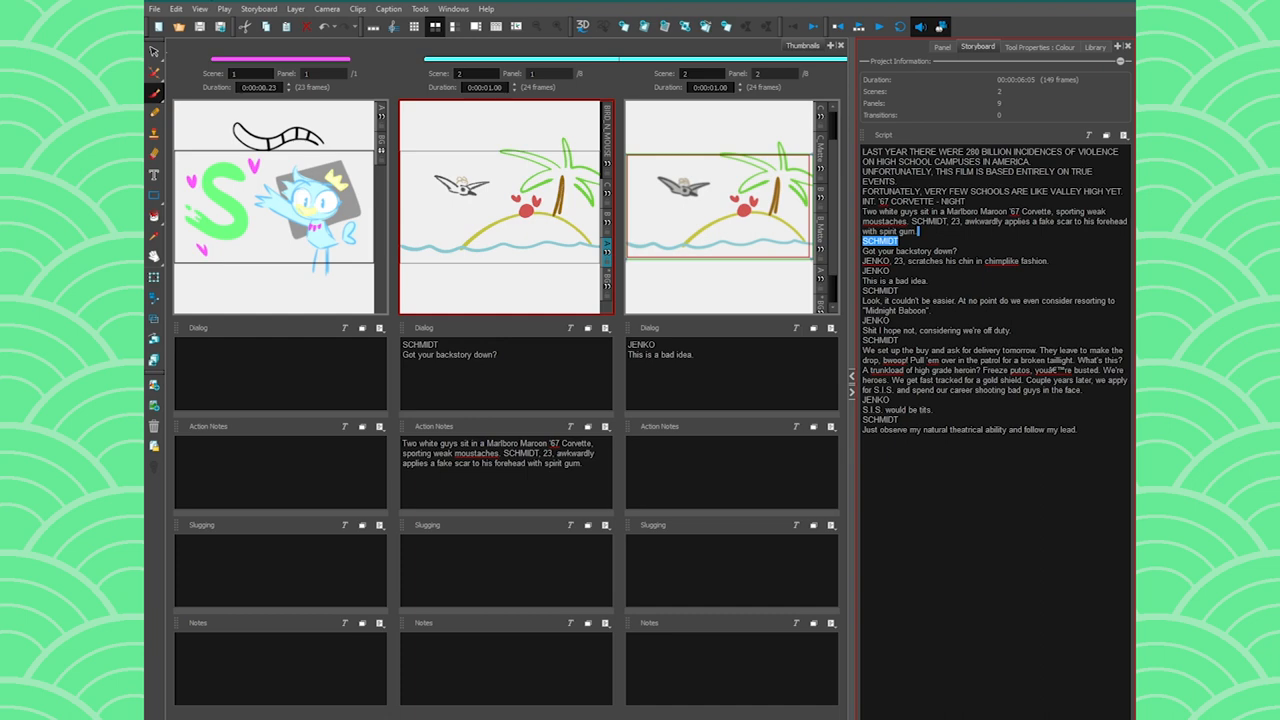
Correct the misspelled word in 'This is a bad idea' using the spelling suggestion
{"action": "right_click", "coordinate": [872, 272]}
{"action": "type", "text": "f"}
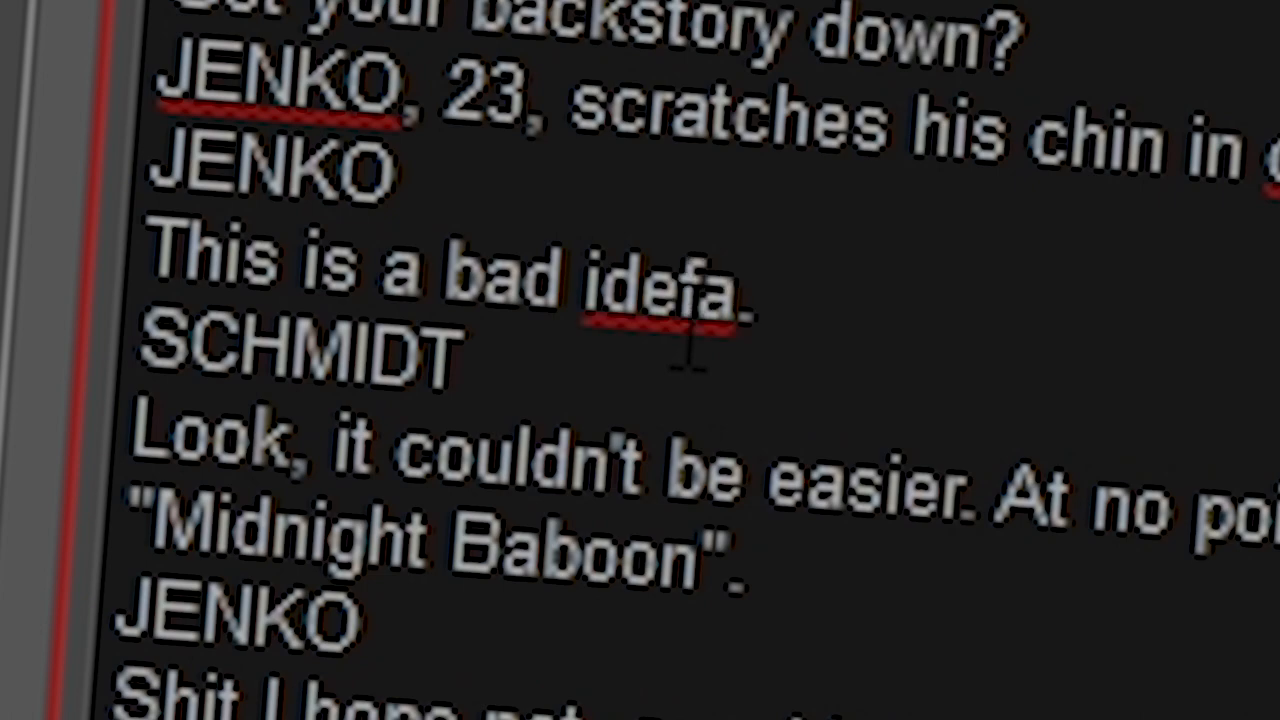
{"action": "right_click", "coordinate": [650, 284]}
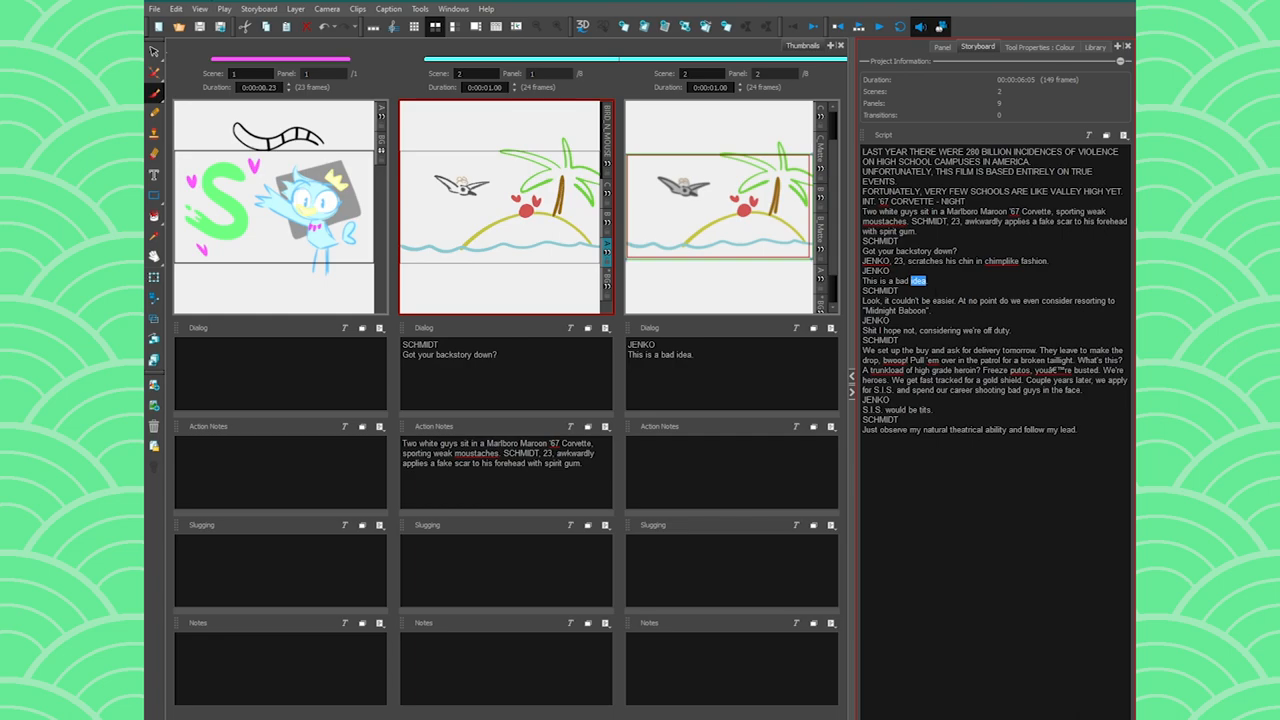
{"action": "right_click", "coordinate": [876, 272]}
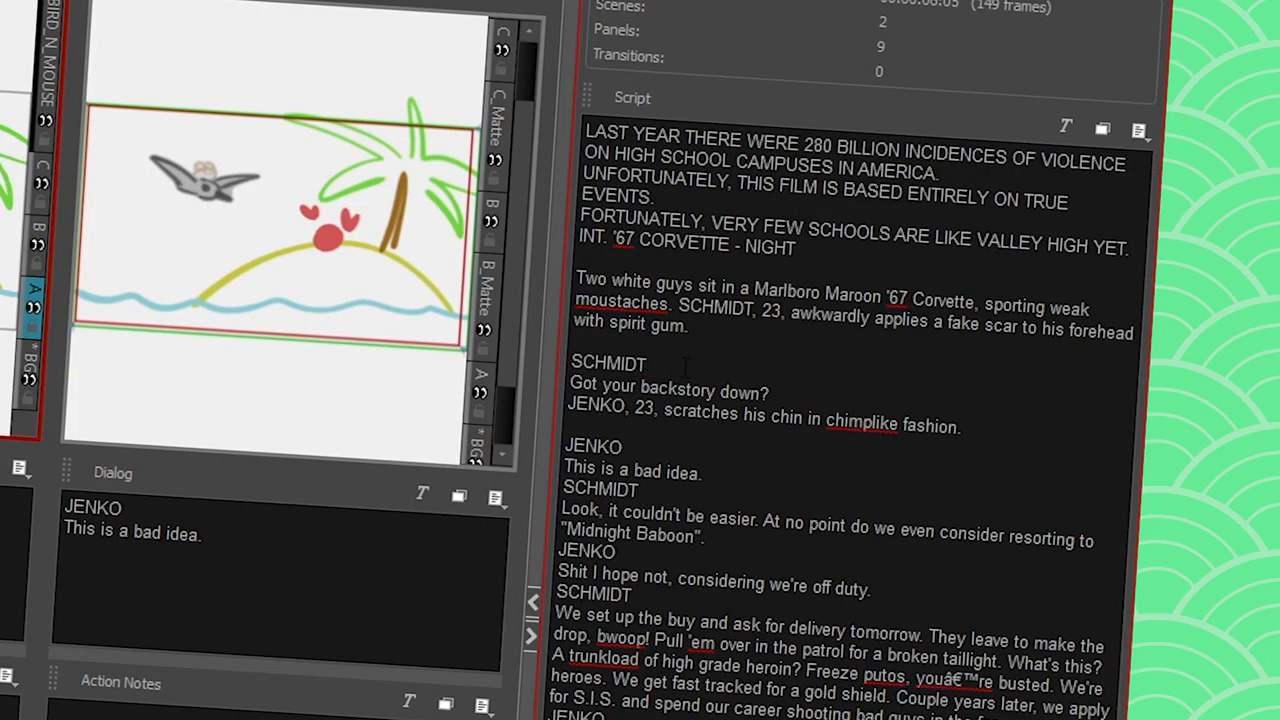
Select a script word and adjust its formatting from the Text Formatting toolbar
{"action": "double_click", "coordinate": [608, 364]}
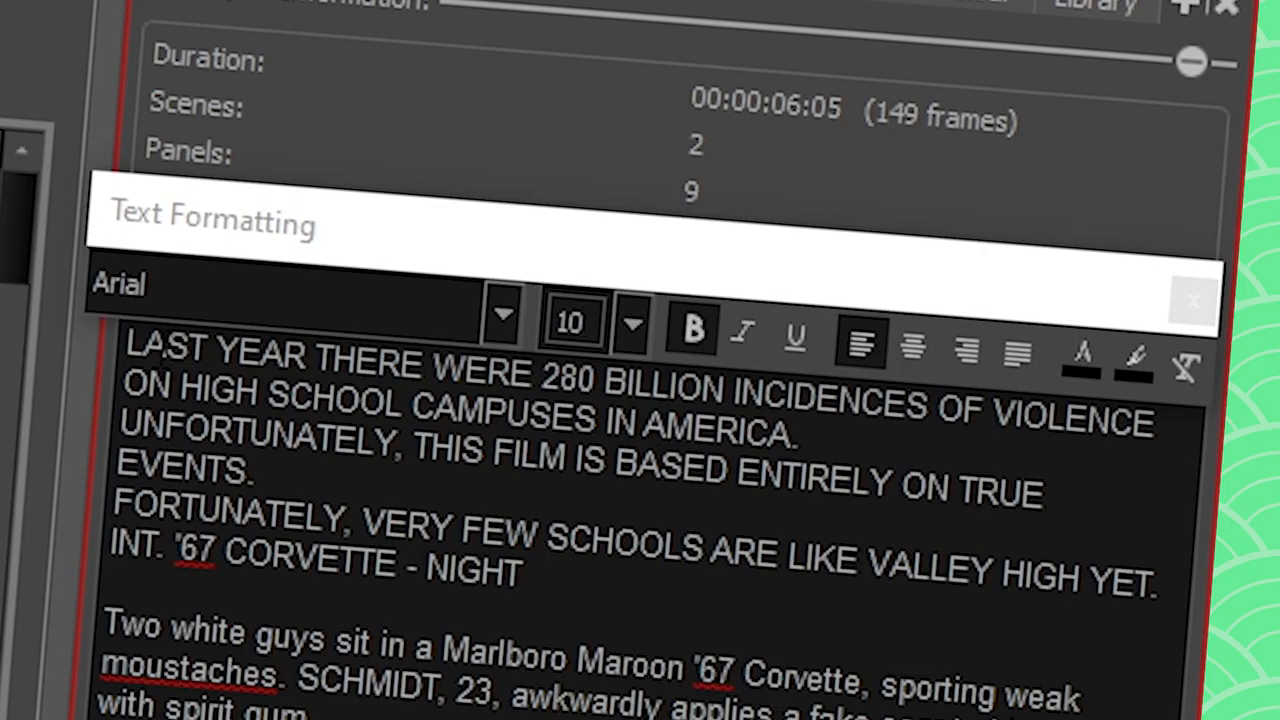
{"action": "left_click", "coordinate": [570, 324]}
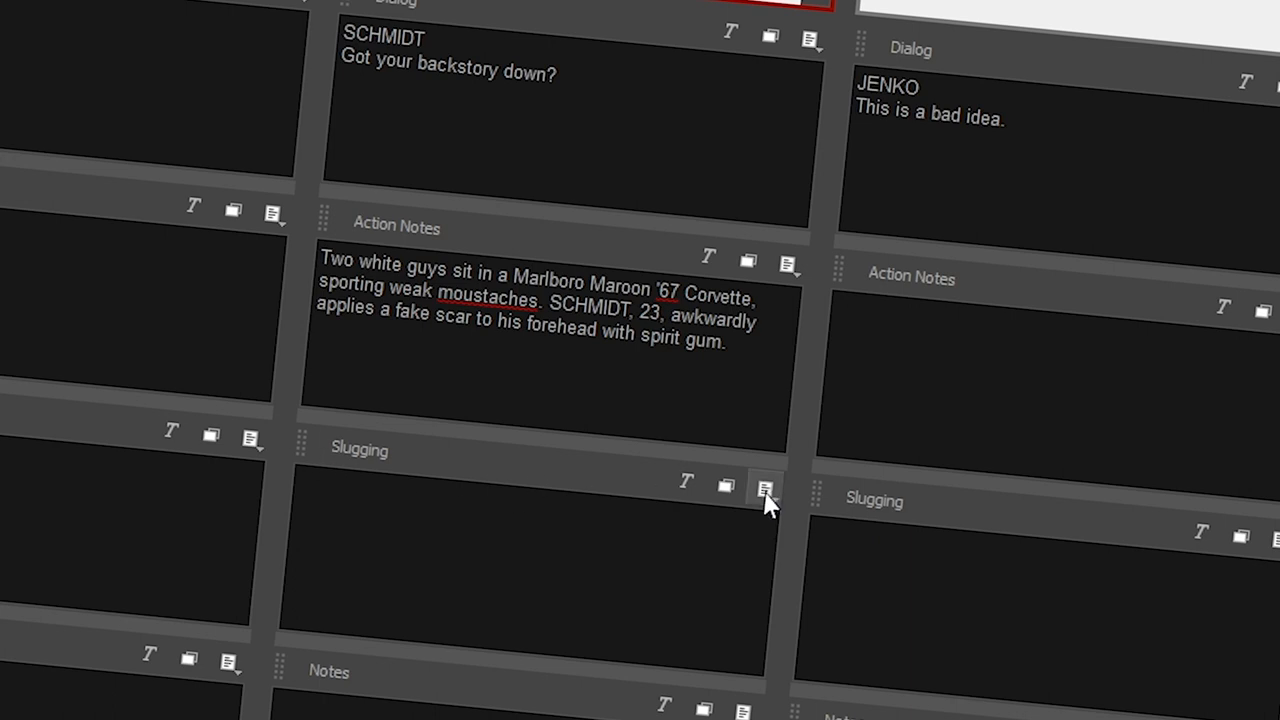
Delete the Slugging and Notes caption fields from all panels, confirming each removal
{"action": "left_click", "coordinate": [766, 488]}
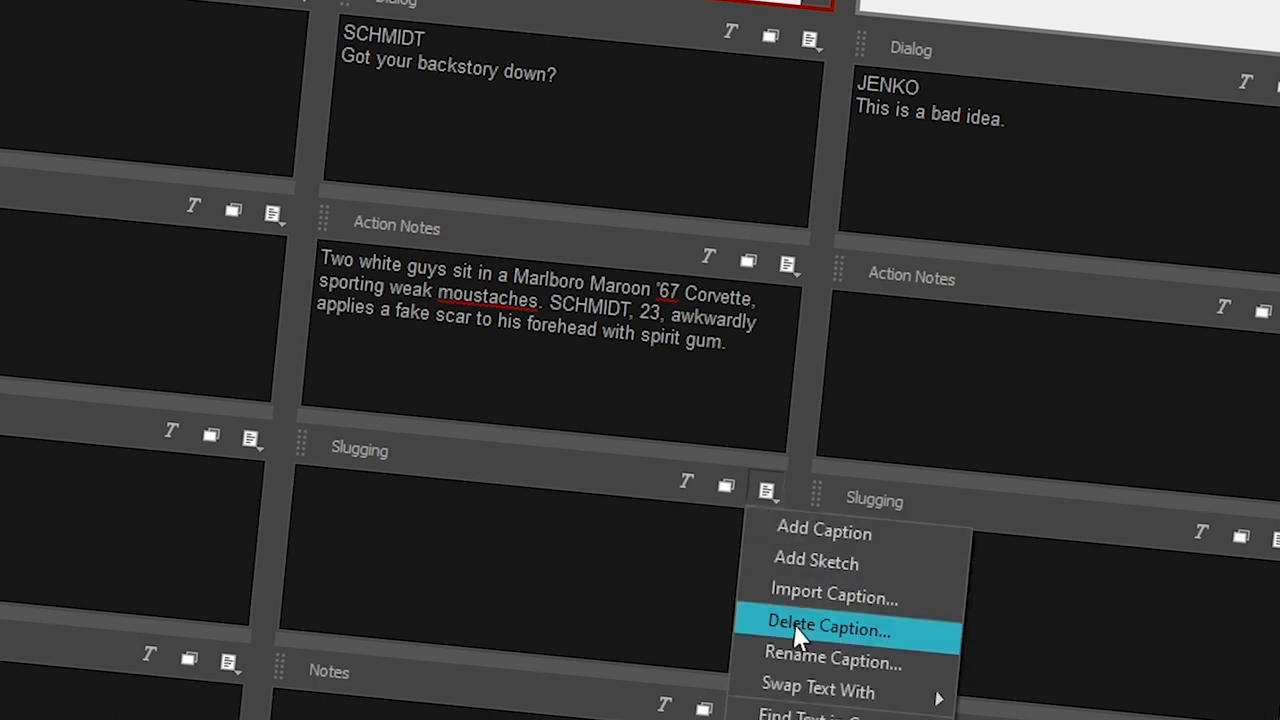
{"action": "left_click", "coordinate": [832, 632]}
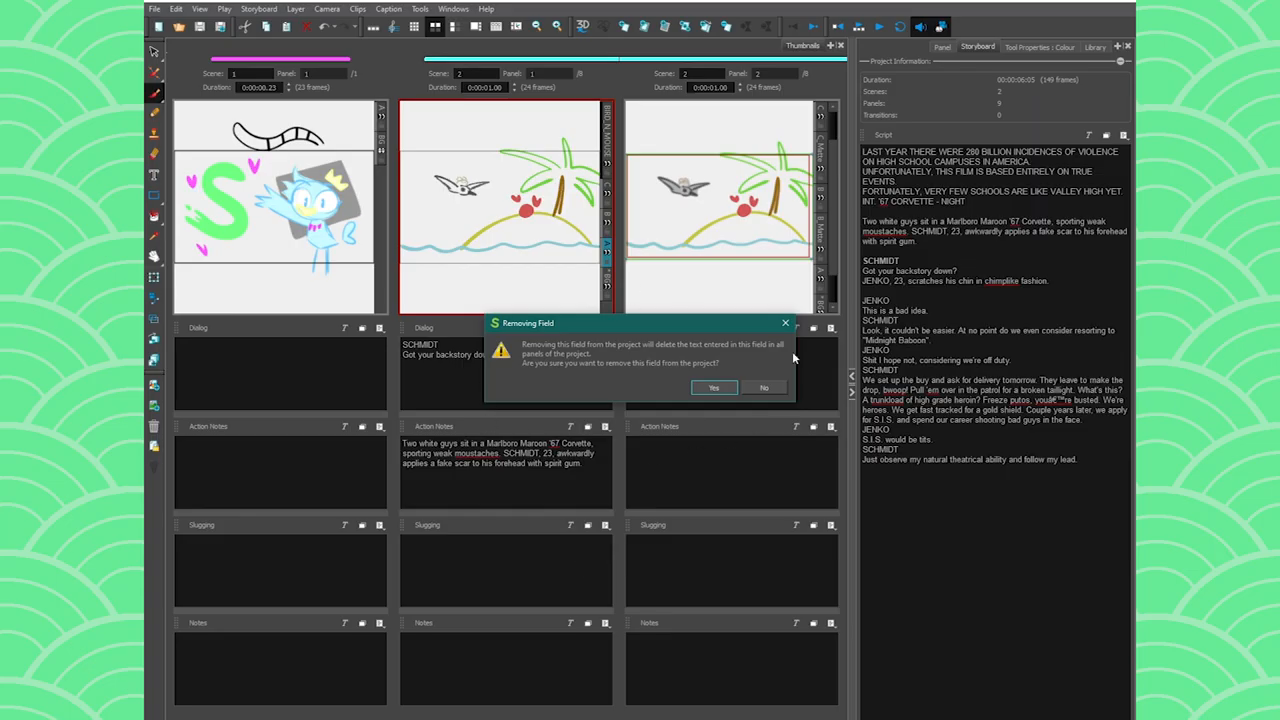
{"action": "left_click", "coordinate": [712, 388]}
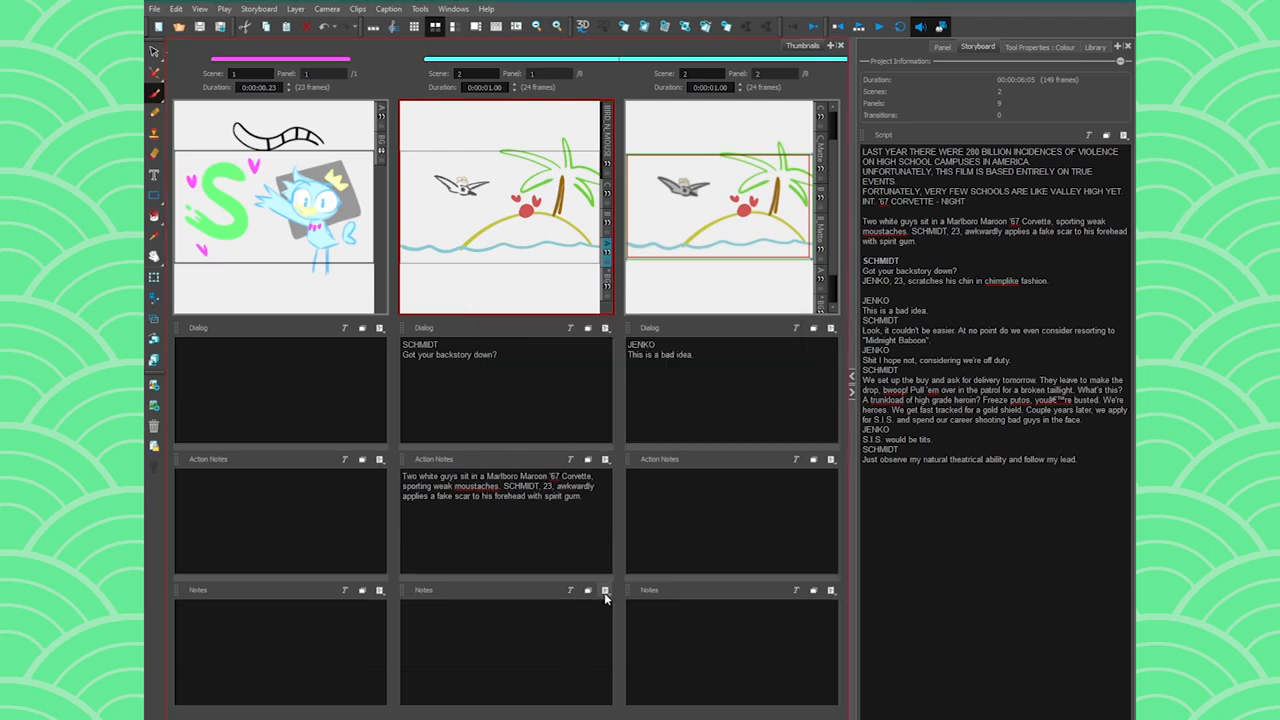
{"action": "left_click", "coordinate": [608, 590]}
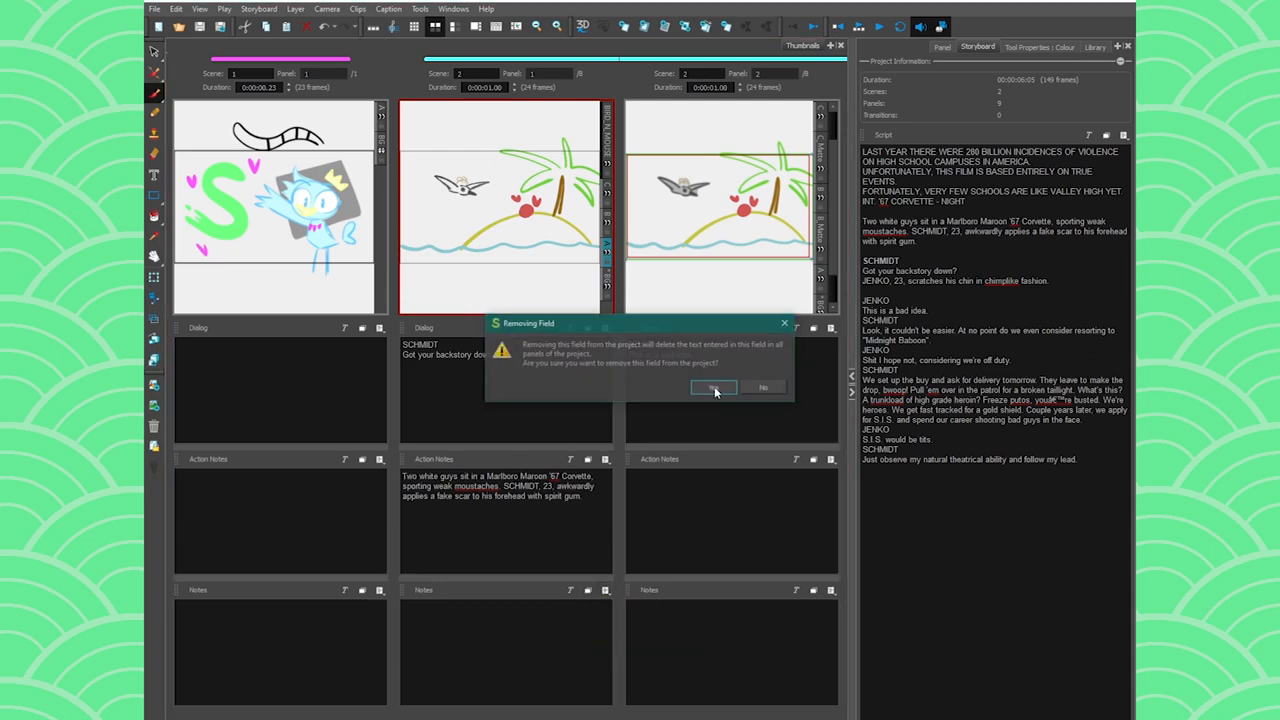
{"action": "left_click", "coordinate": [712, 388]}
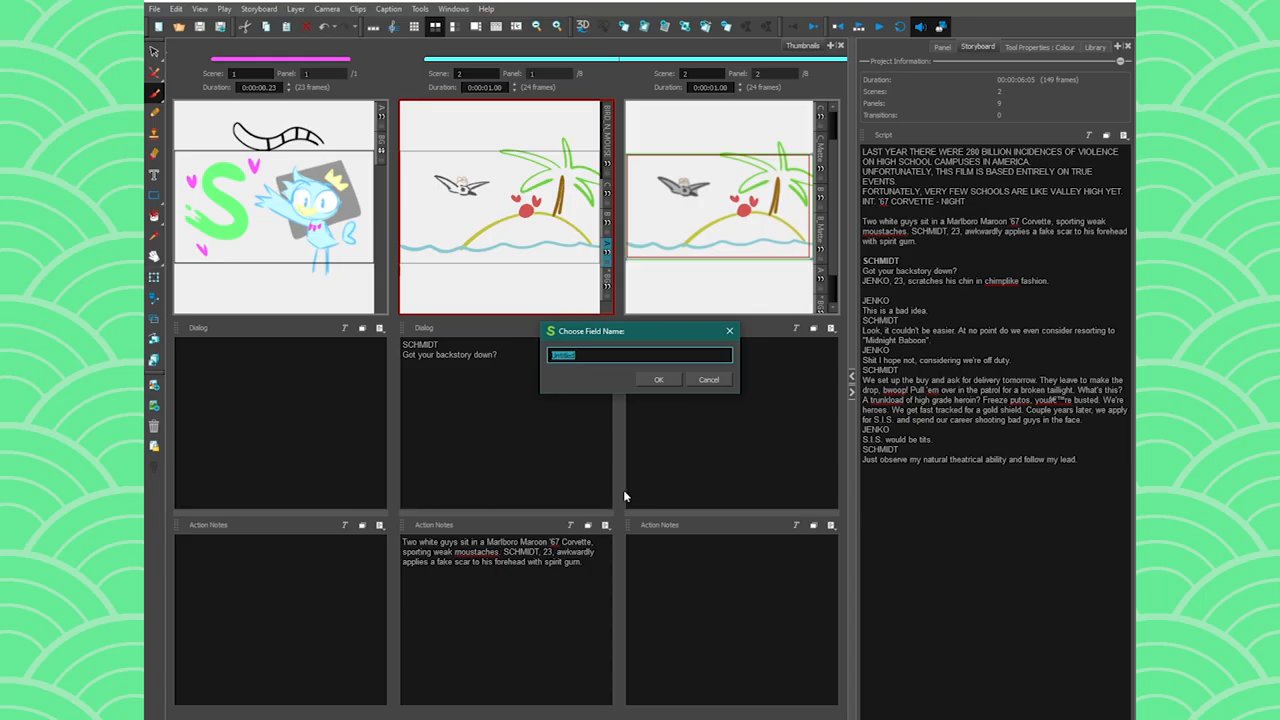
Name the new caption field COMMENT FROM SUPERVISOR and confirm it
{"action": "type", "text": "COMME"}
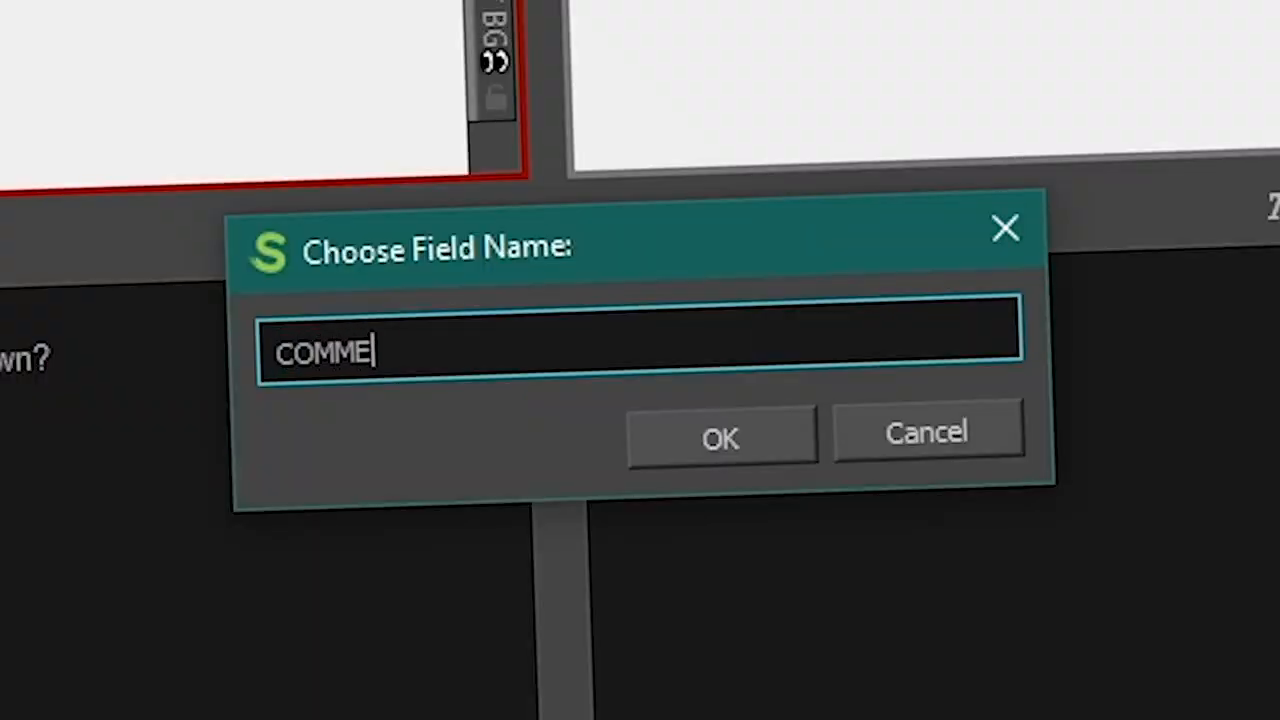
{"action": "type", "text": "NT FROM"}
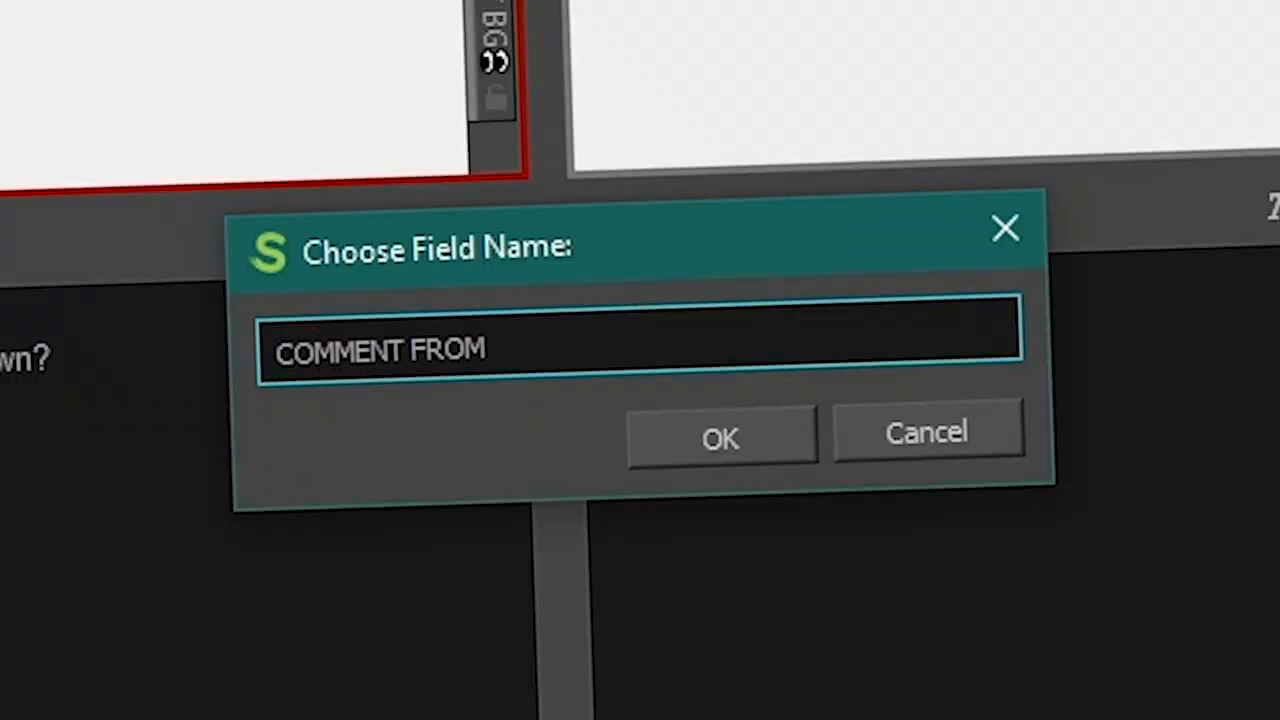
{"action": "type", "text": "SUPERVISOR"}
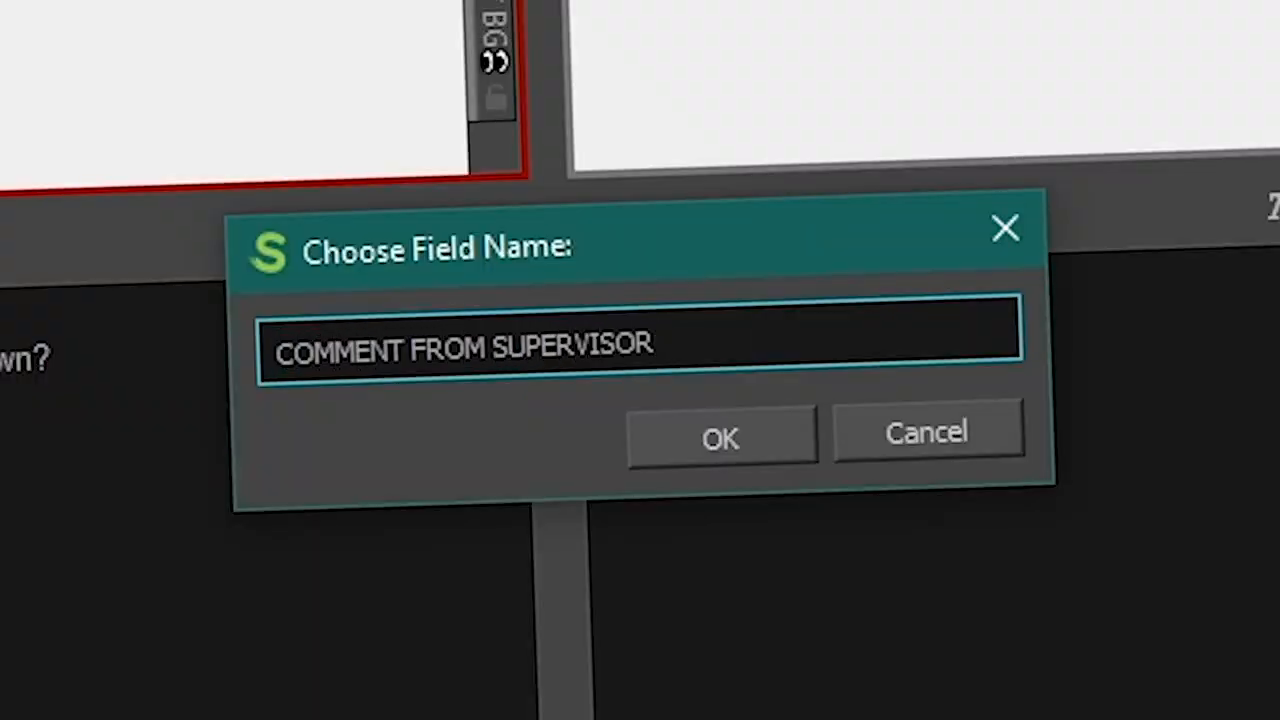
{"action": "left_click", "coordinate": [720, 436]}
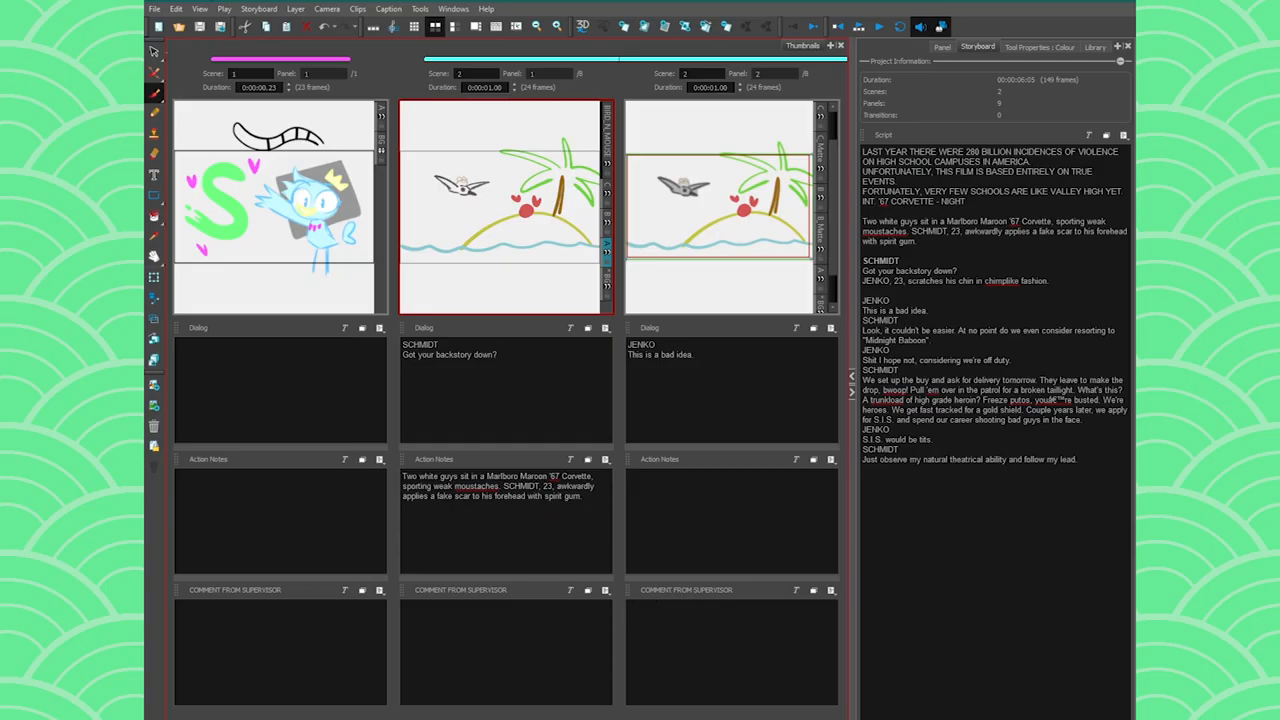
Add a Sketch caption to the panels and draw two rough curved strokes in it
{"action": "left_click", "coordinate": [828, 592]}
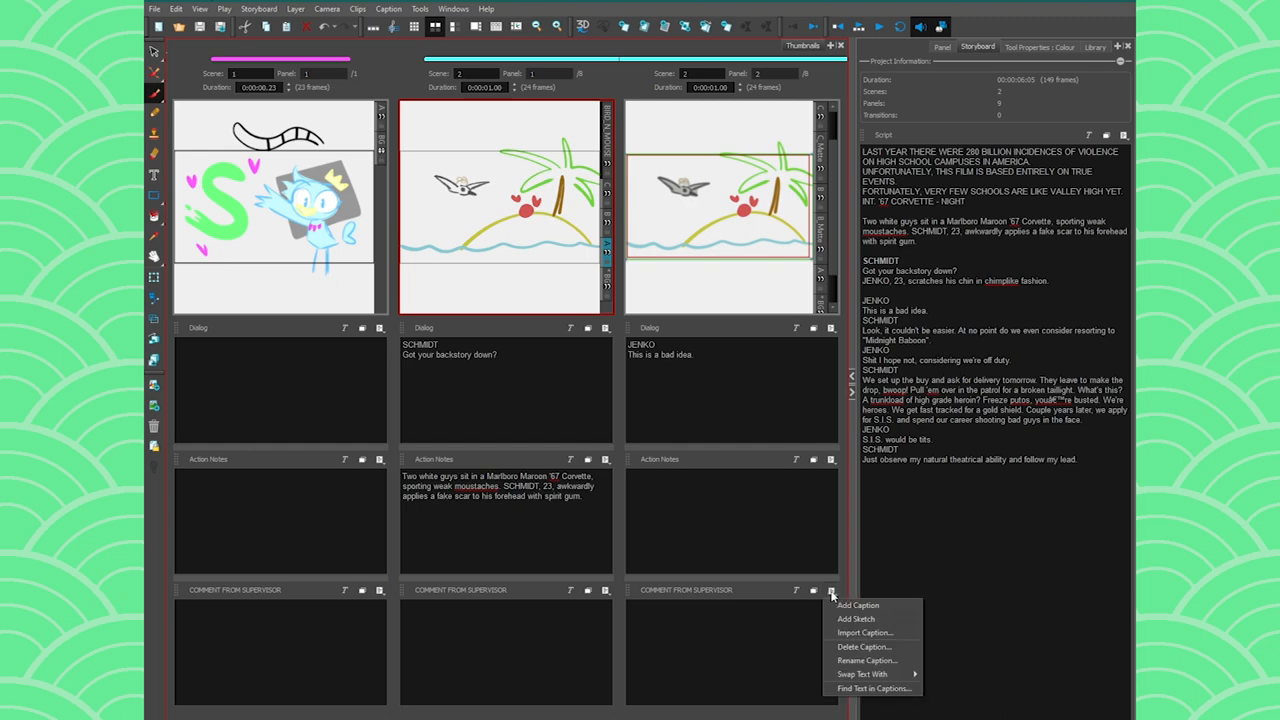
{"action": "mouse_move", "coordinate": [868, 632]}
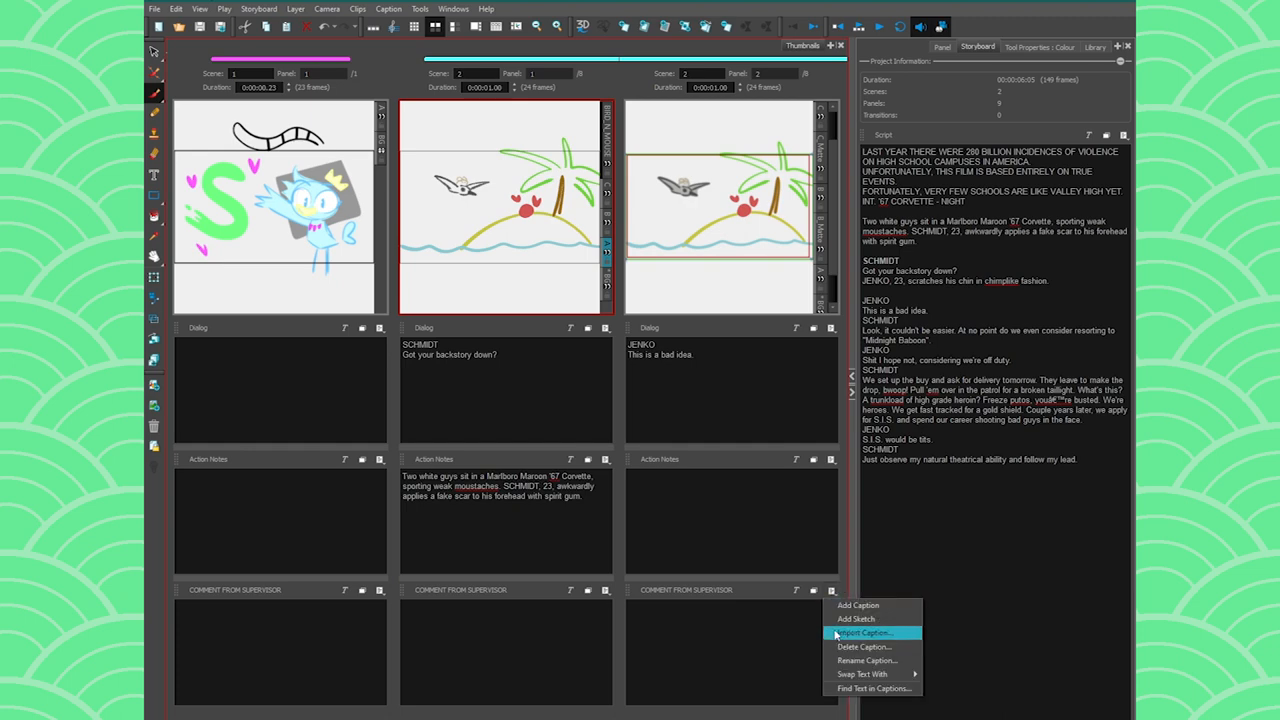
{"action": "mouse_move", "coordinate": [850, 618]}
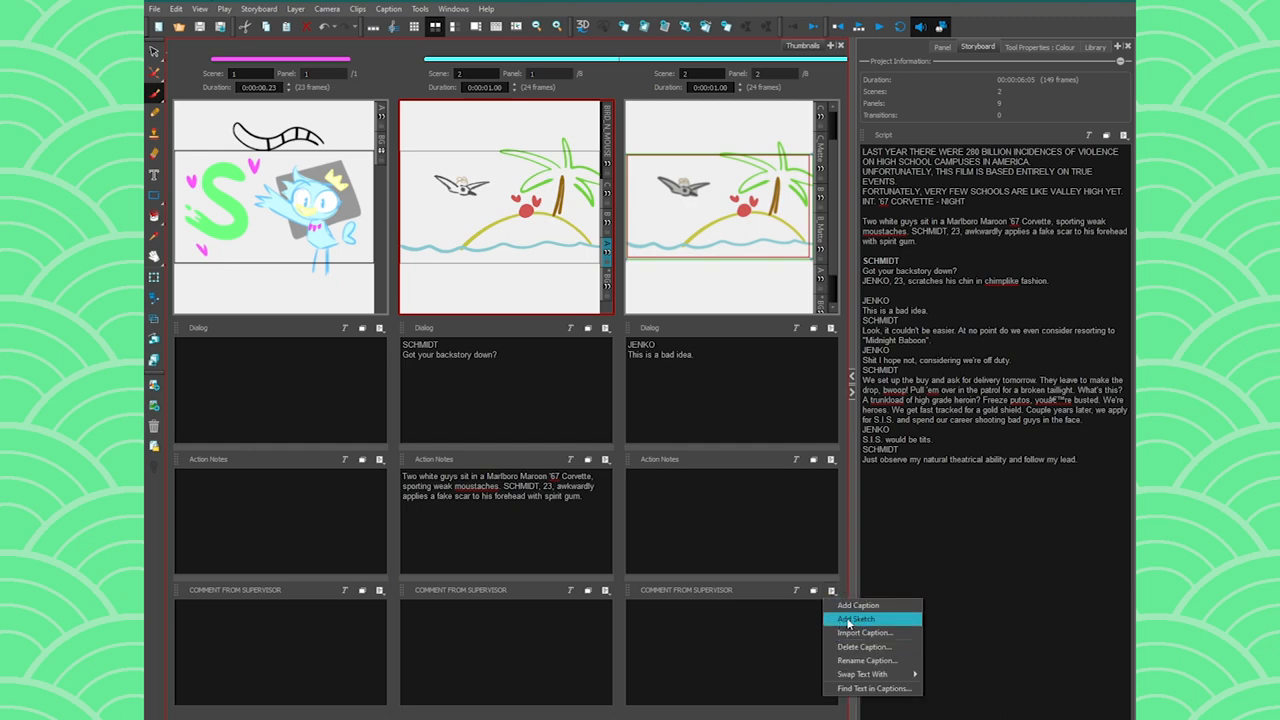
{"action": "left_click", "coordinate": [850, 620]}
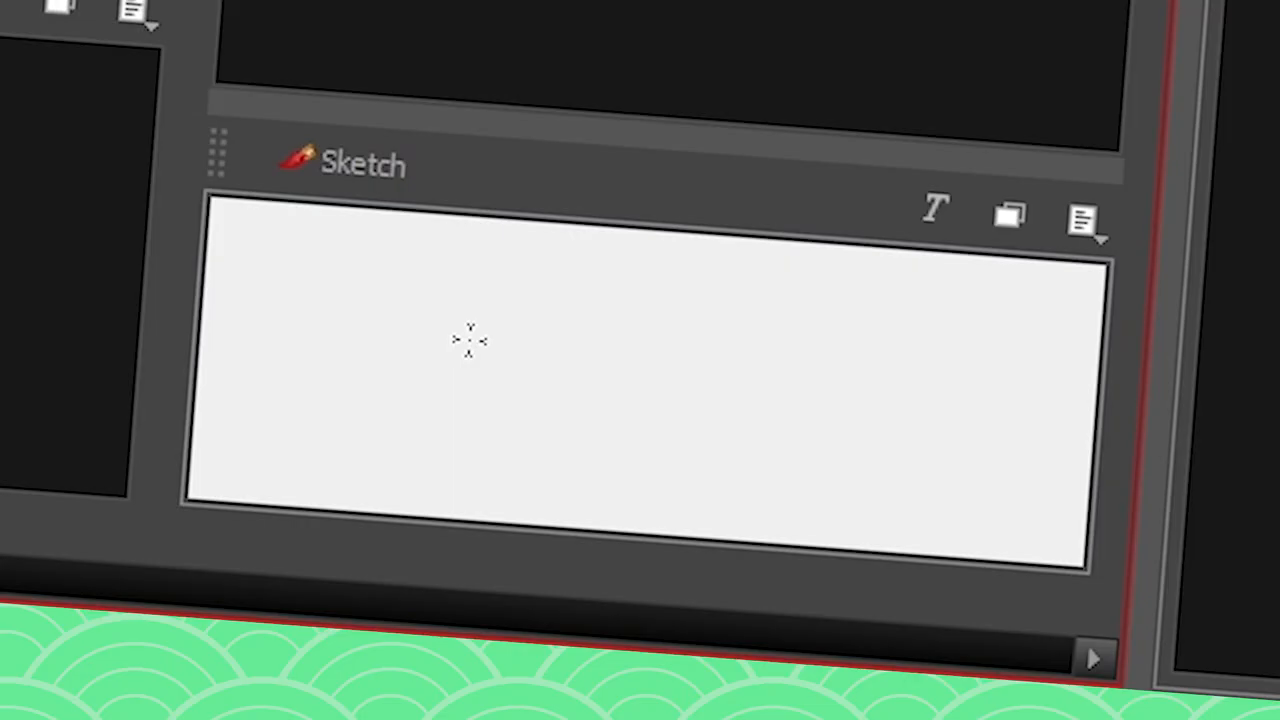
{"action": "mouse_move", "coordinate": [600, 360]}
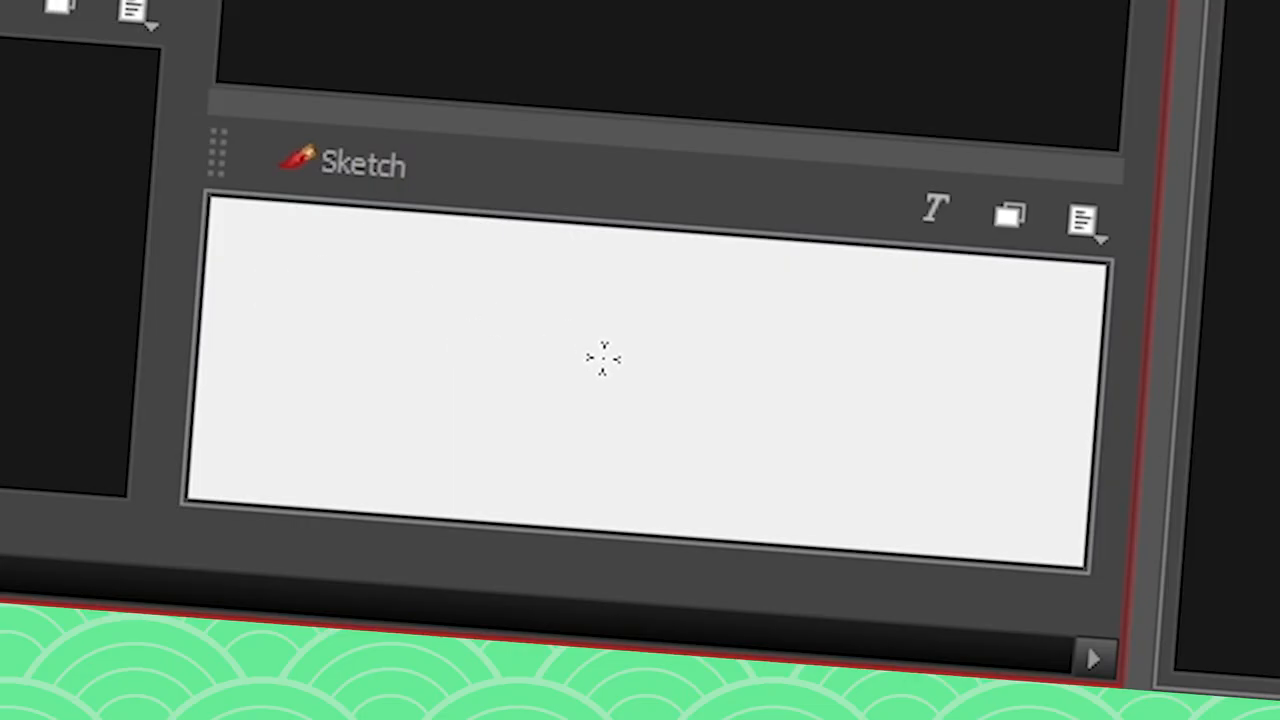
{"action": "left_click_drag", "start_coordinate": [400, 300], "coordinate": [880, 400]}
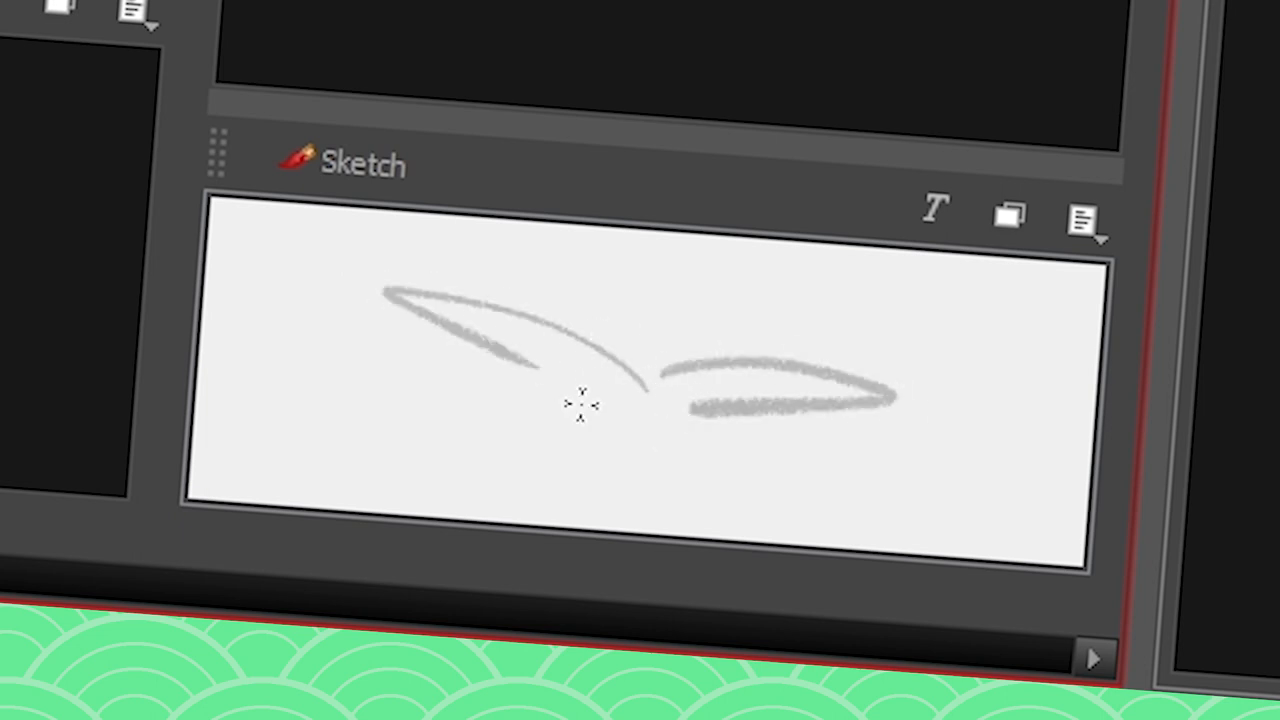
{"action": "left_click_drag", "start_coordinate": [580, 410], "coordinate": [620, 410]}
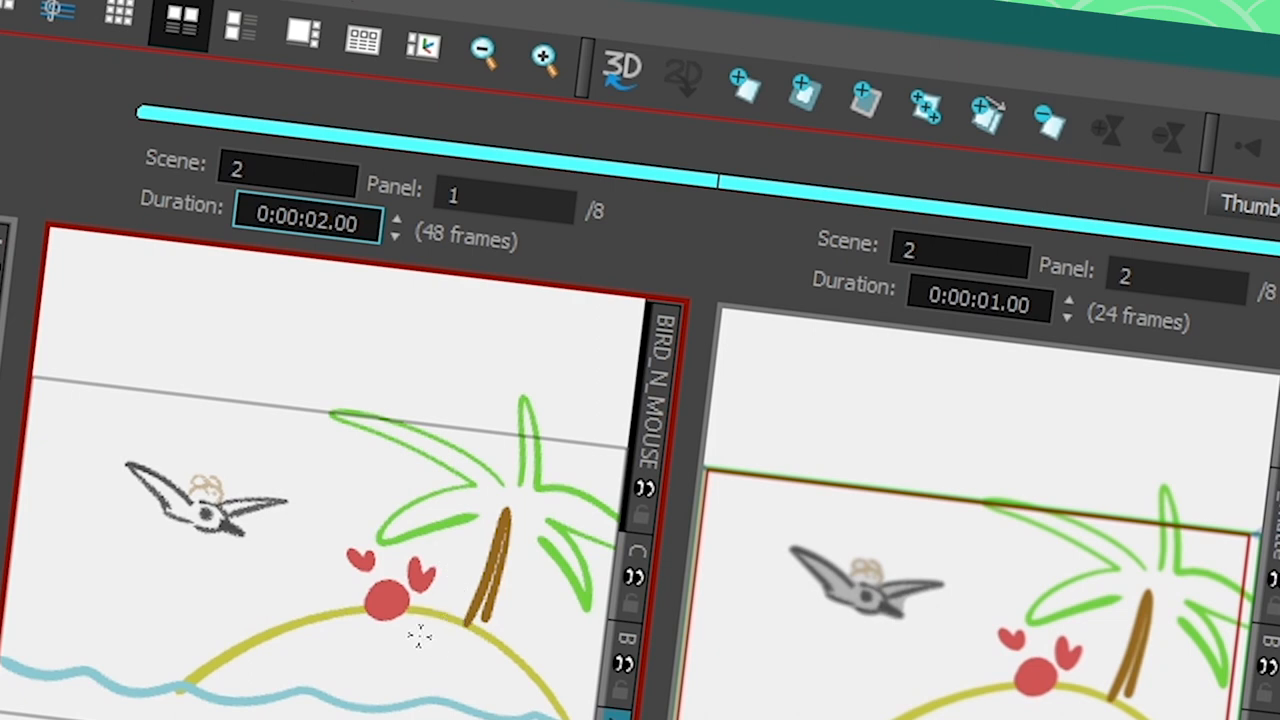
{"action": "mouse_move", "coordinate": [470, 232]}
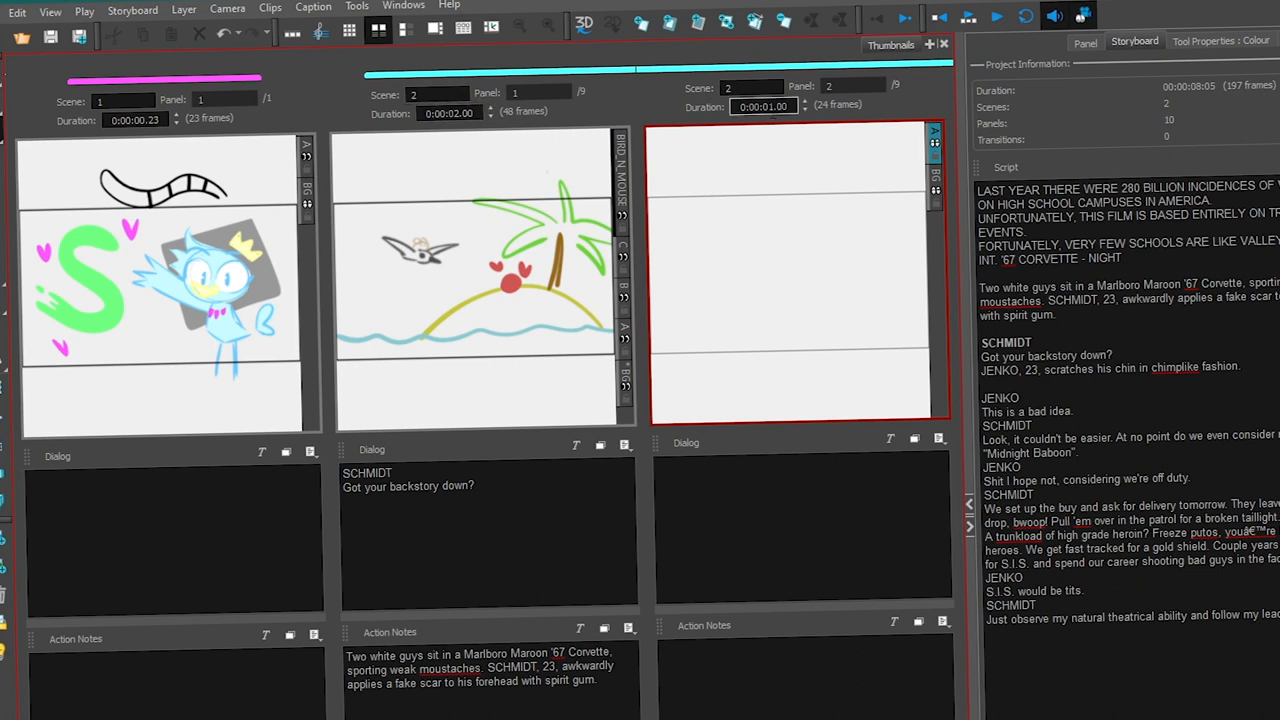
{"action": "mouse_move", "coordinate": [792, 128]}
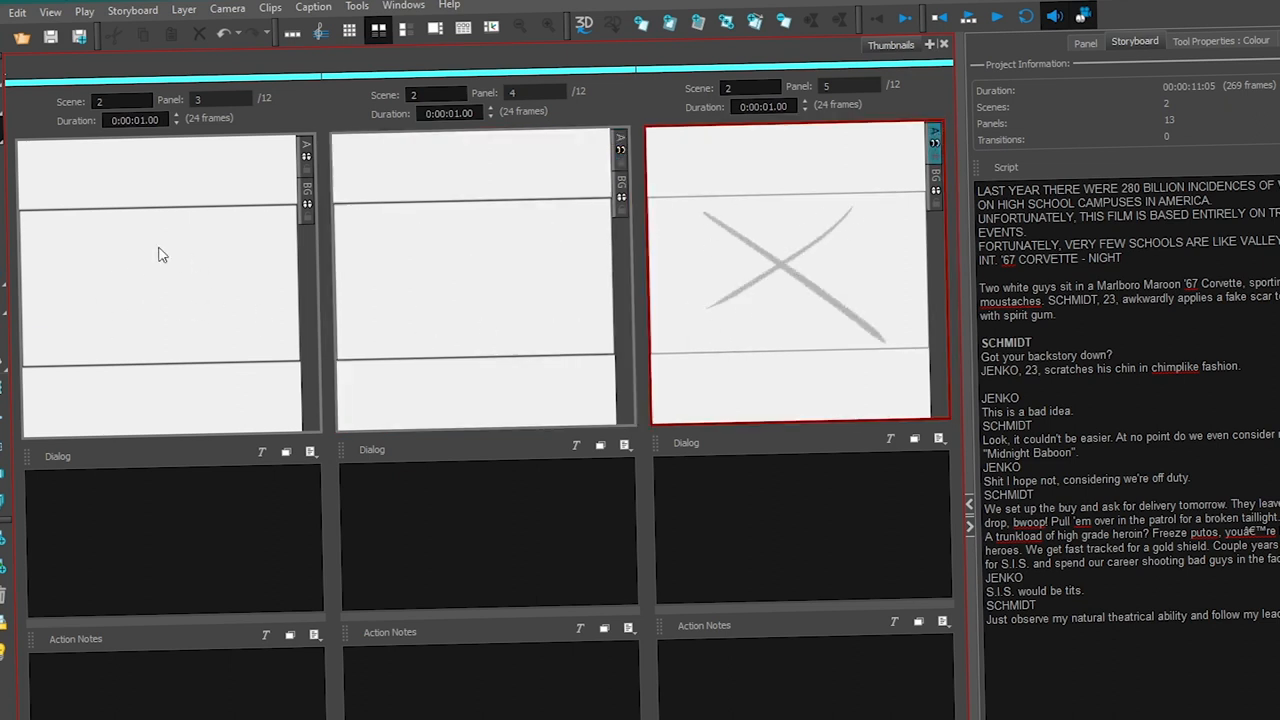
Select scene 2's third panel after the new panels and X placeholders are added
{"action": "left_click", "coordinate": [164, 256]}
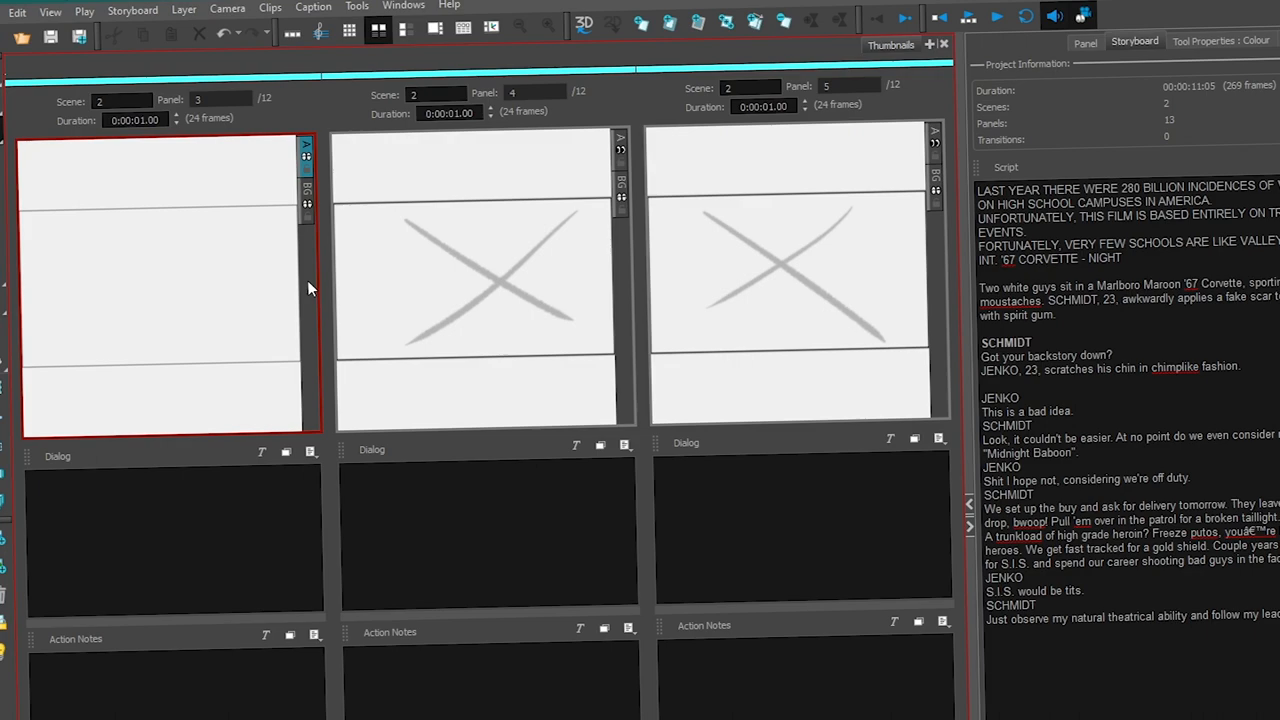